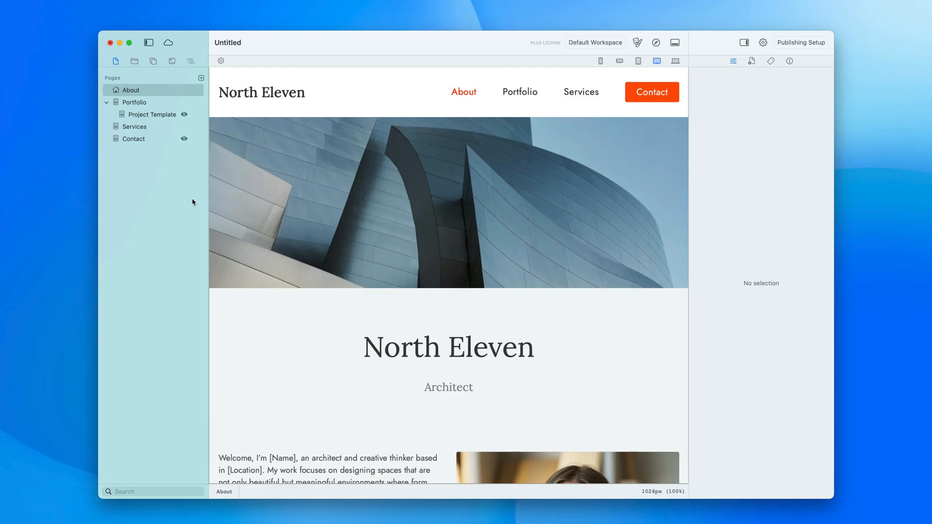
pyautogui.moveTo(153, 65)
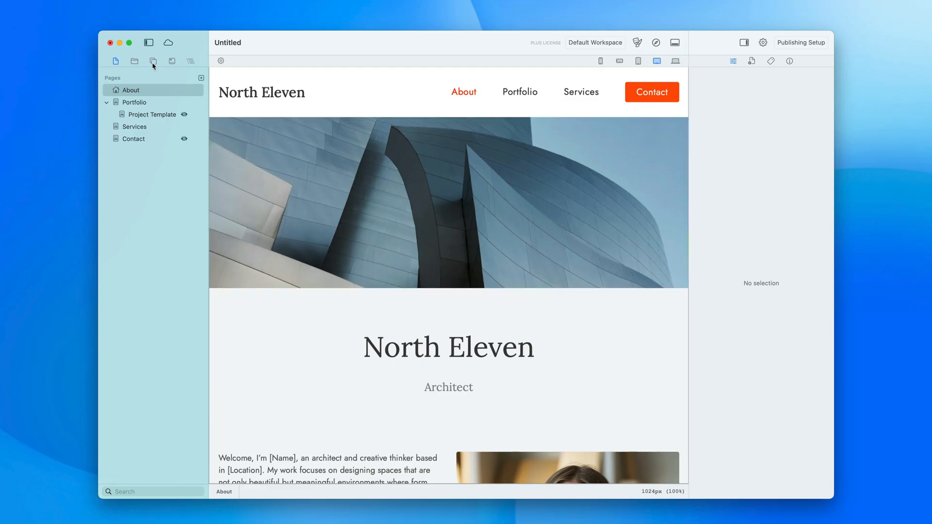
# Step: Show the component library and expand the Custom components group
pyautogui.click(152, 61)
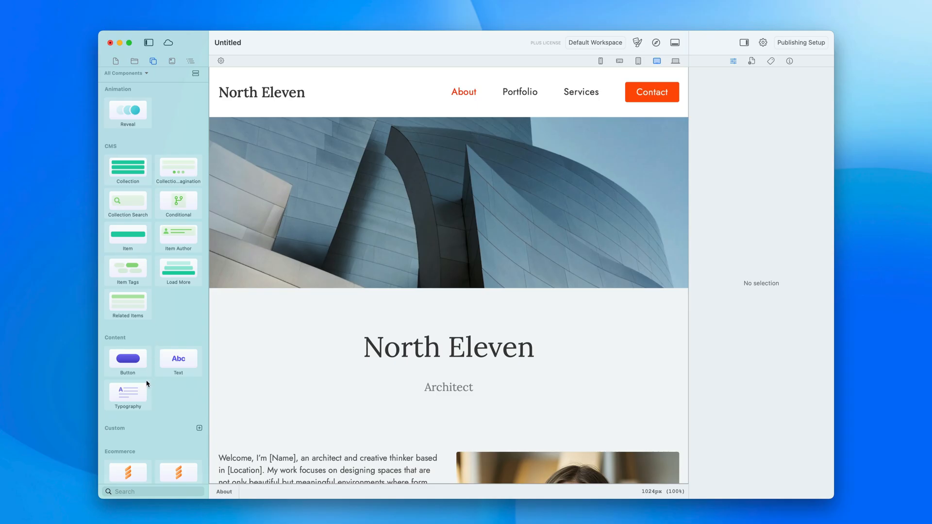
pyautogui.moveTo(151, 432)
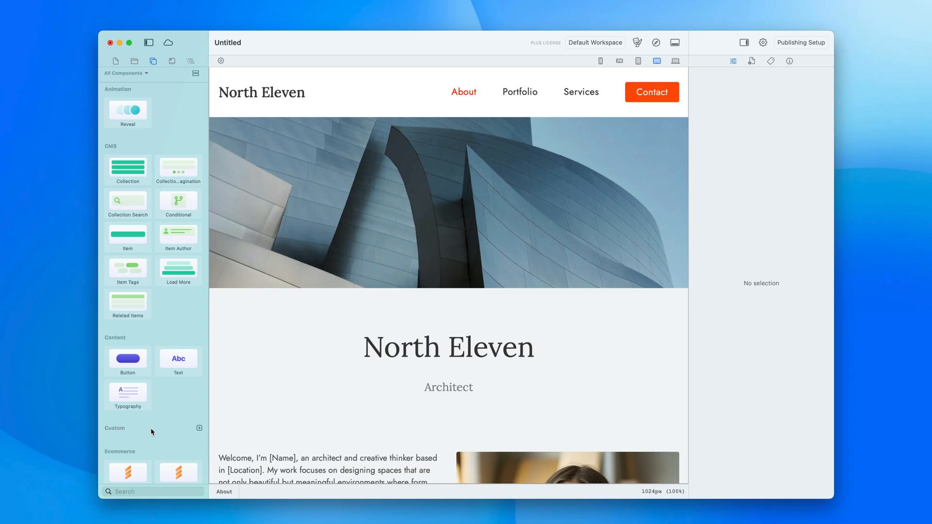
pyautogui.click(199, 429)
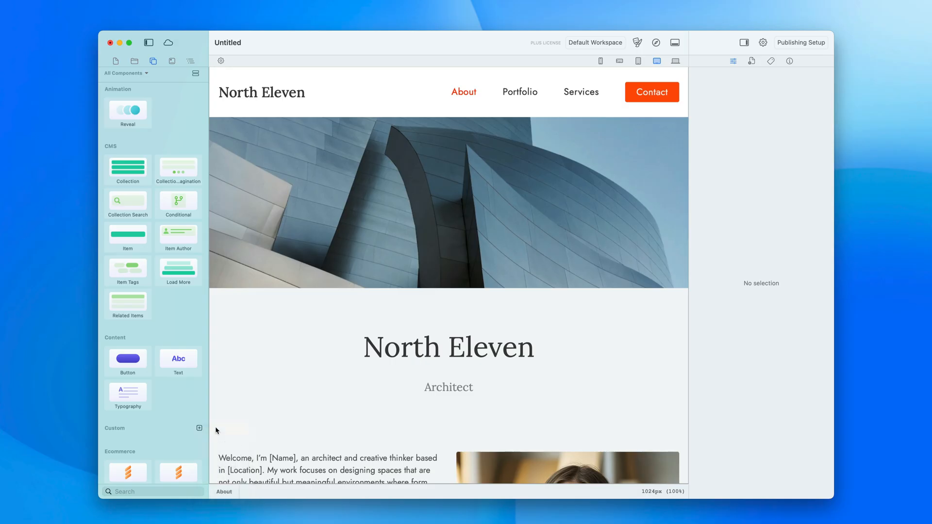
# Step: Scroll the library down to the Custom group's HTML component
pyautogui.scroll(-3)
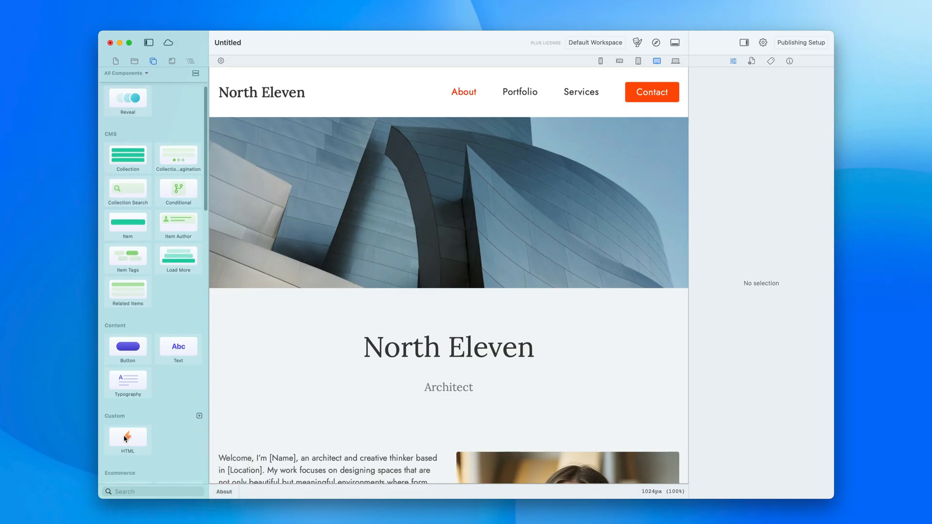
pyautogui.scroll(-3)
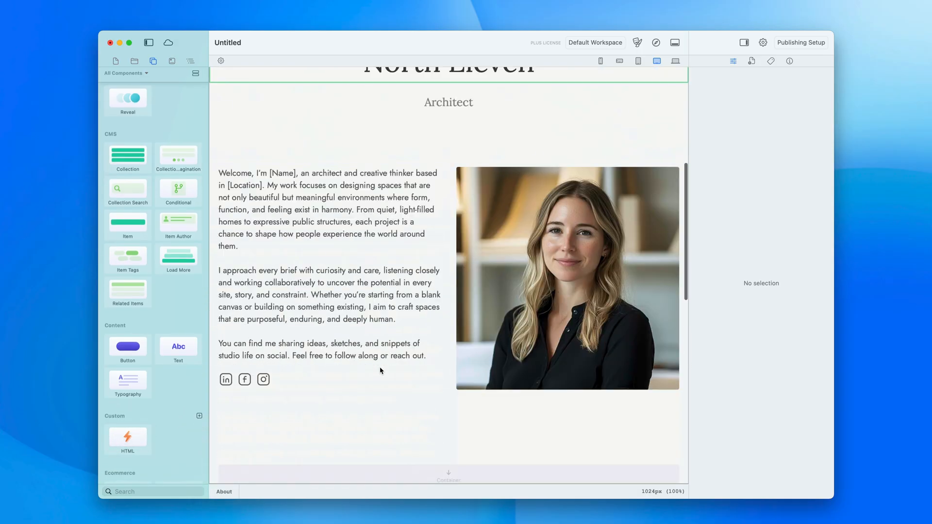
pyautogui.scroll(-3)
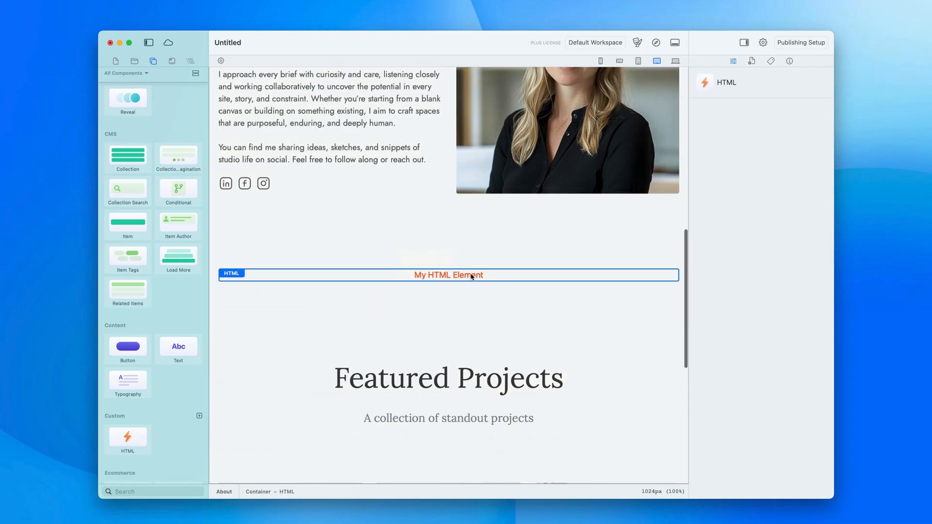
pyautogui.moveTo(422, 279)
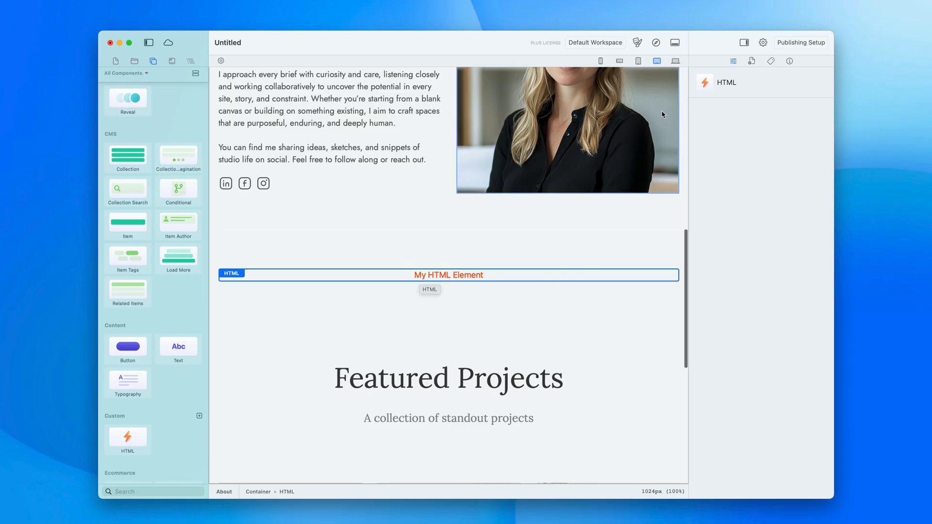
pyautogui.moveTo(675, 42)
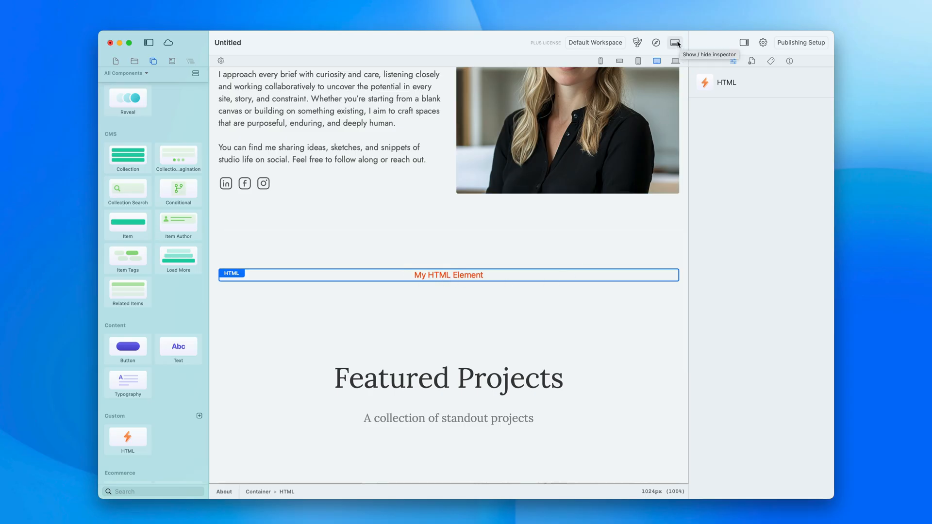
# Step: Edit the HTML element's code so its text reads 'My HTML Element Component!'
pyautogui.click(675, 42)
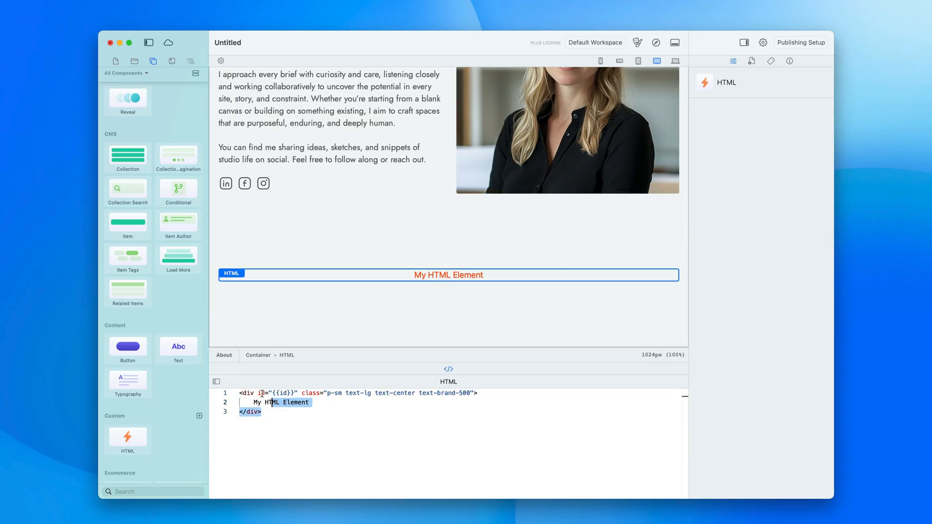
pyautogui.doubleClick(295, 402)
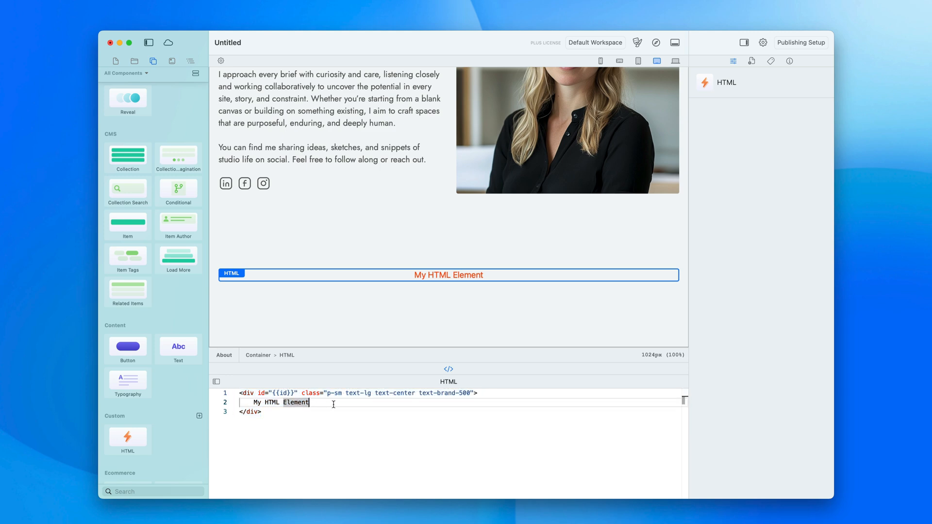
pyautogui.write('Co')
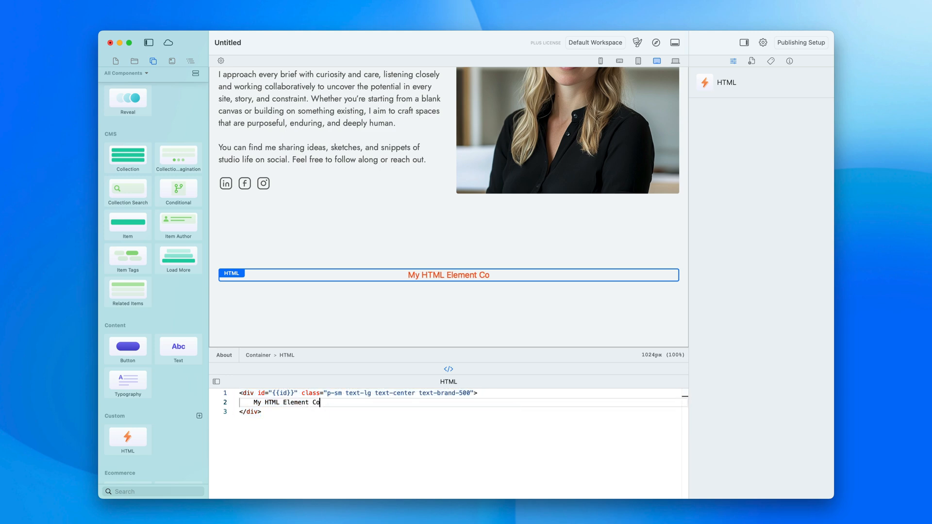
pyautogui.write('mponent!')
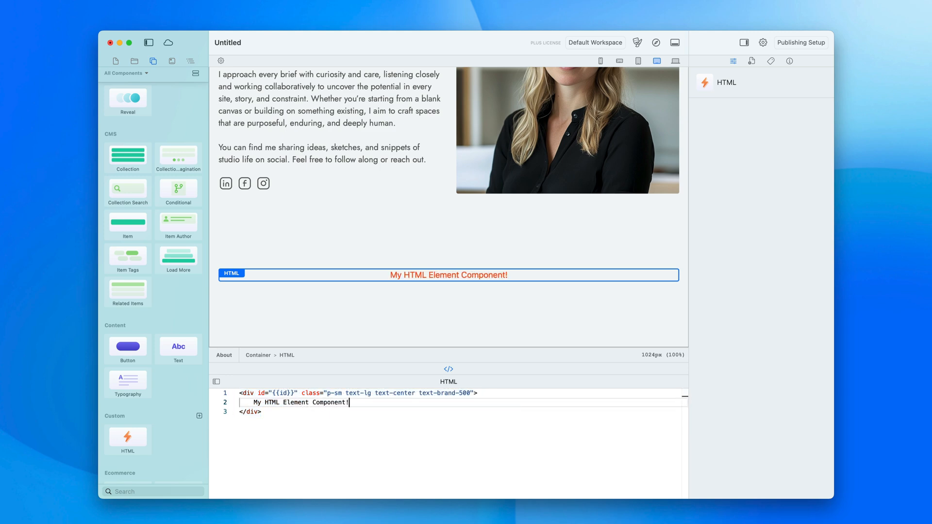
pyautogui.moveTo(327, 444)
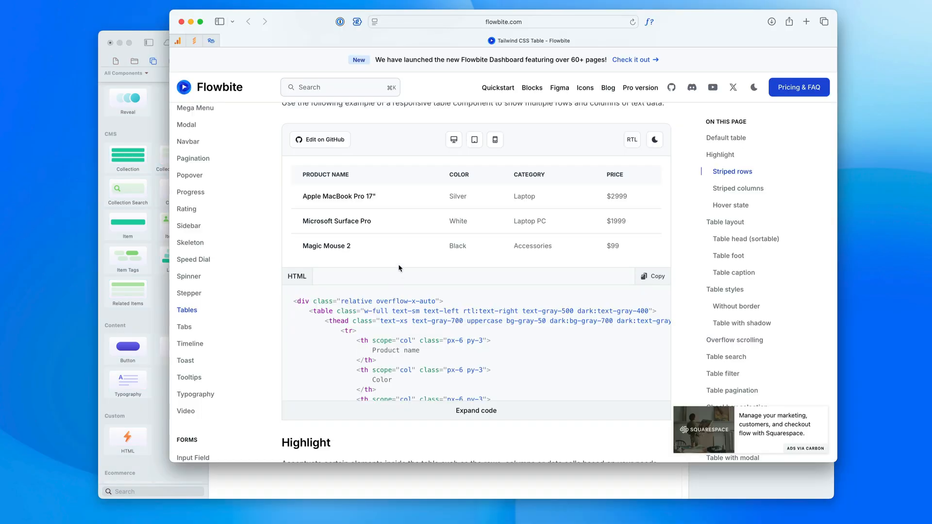
pyautogui.moveTo(477, 293)
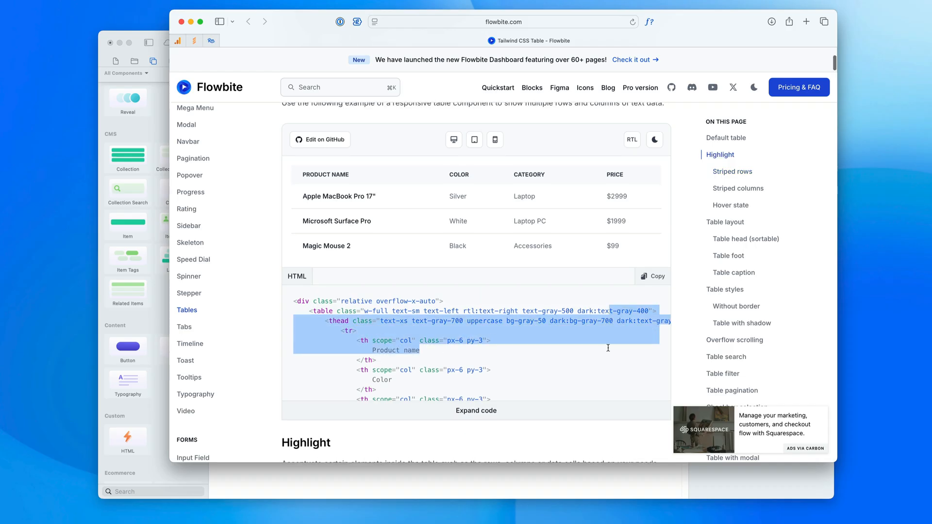
pyautogui.moveTo(409, 258)
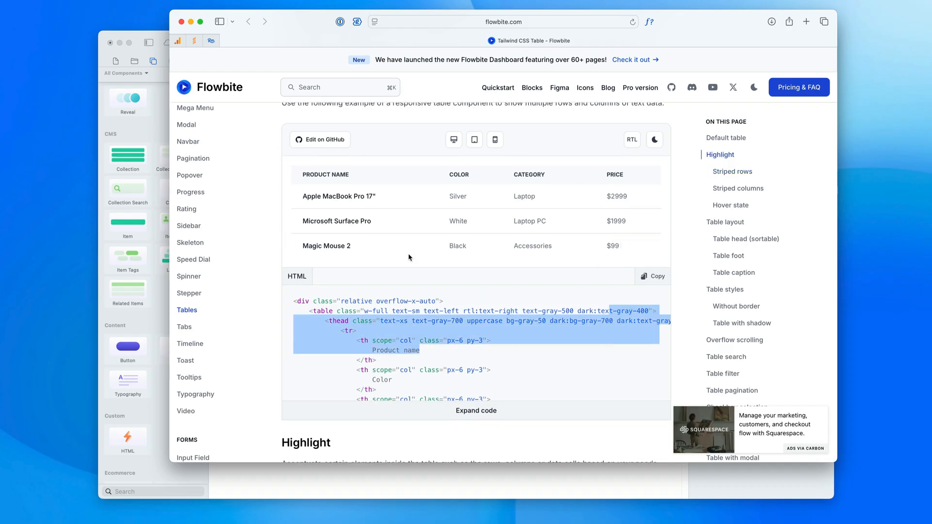
# Step: Copy the Flowbite Tailwind table example's HTML code
pyautogui.click(652, 276)
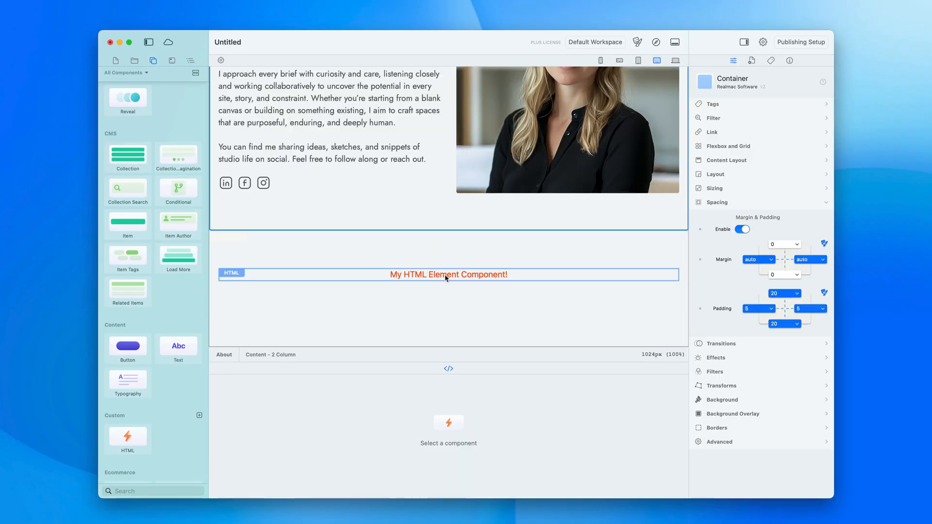
# Step: Paste the Flowbite table code into the HTML element, replacing its content
pyautogui.click(448, 273)
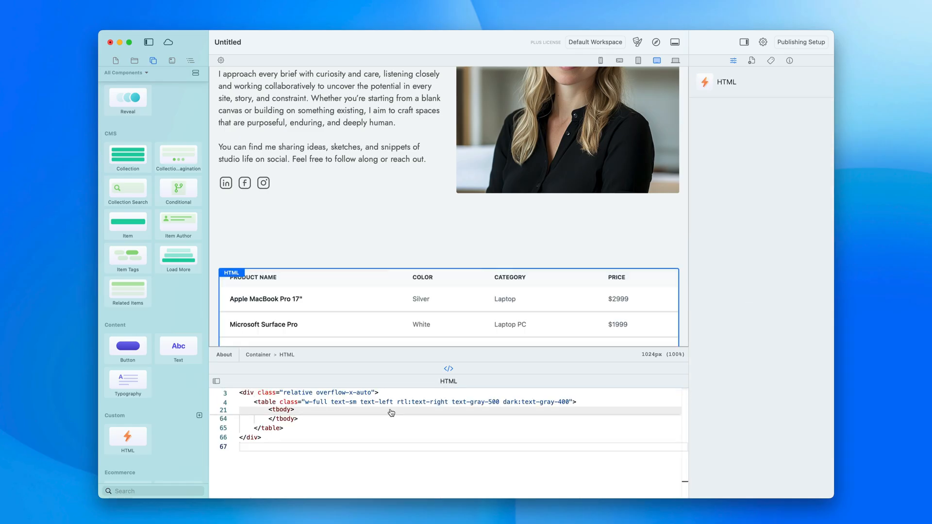
pyautogui.scroll(-3)
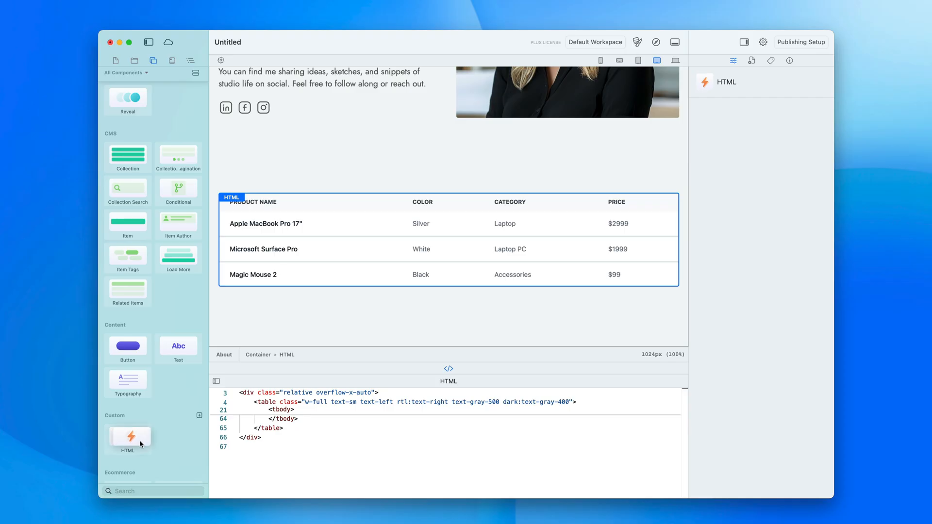
# Step: Set the table's first column heading to 'Product name goes here'
pyautogui.scroll(-3)
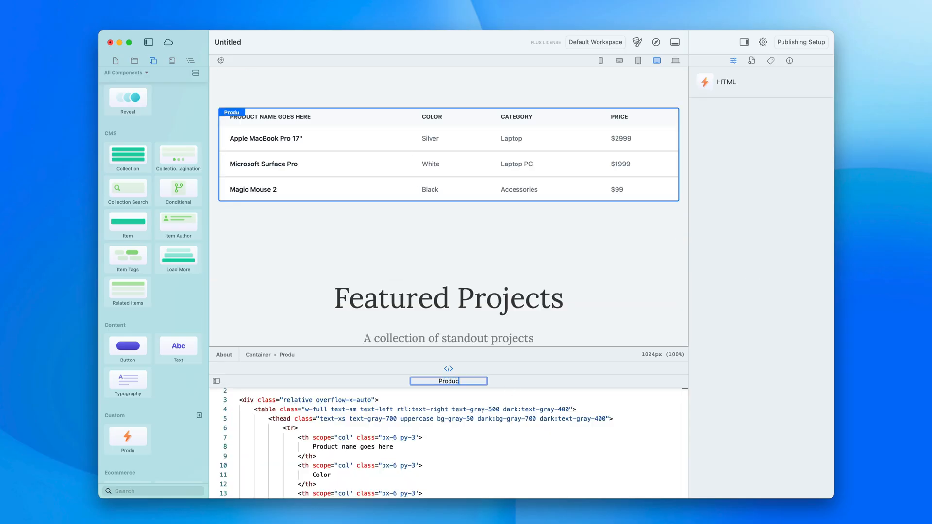
# Step: Name the custom HTML component 'Product Table' and confirm it in the library
pyautogui.write('Product Table')
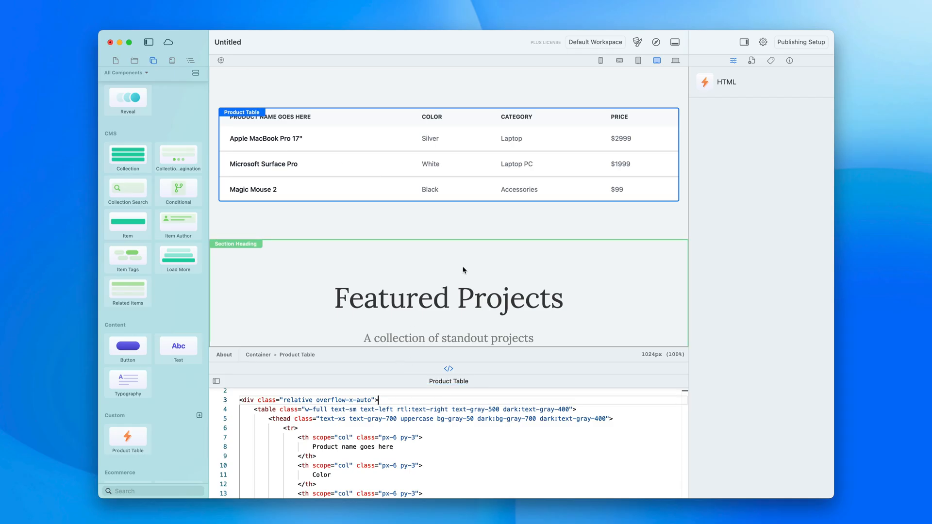
pyautogui.click(127, 436)
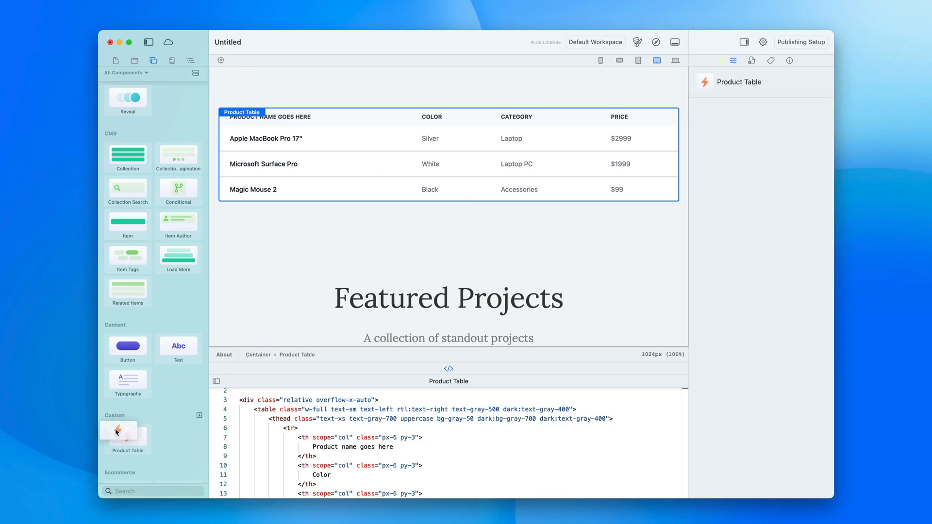
pyautogui.scroll(-3)
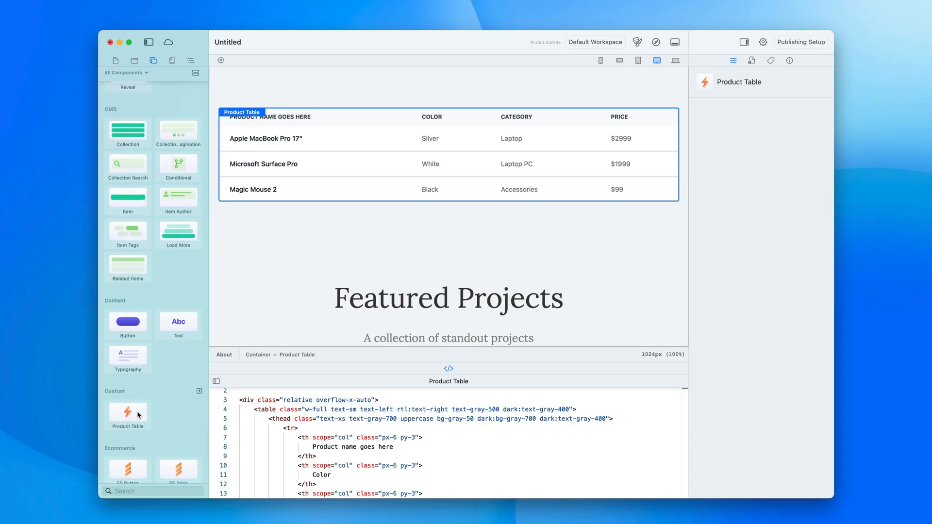
pyautogui.moveTo(623, 353)
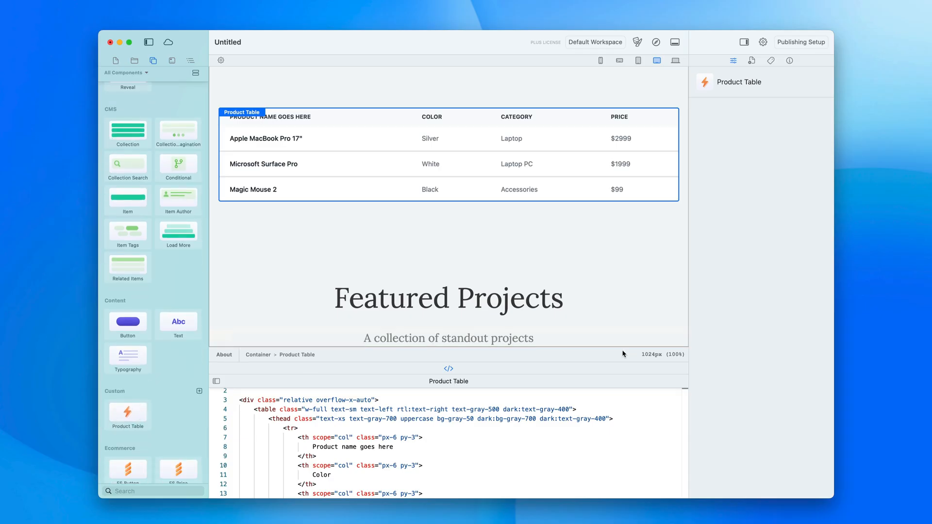